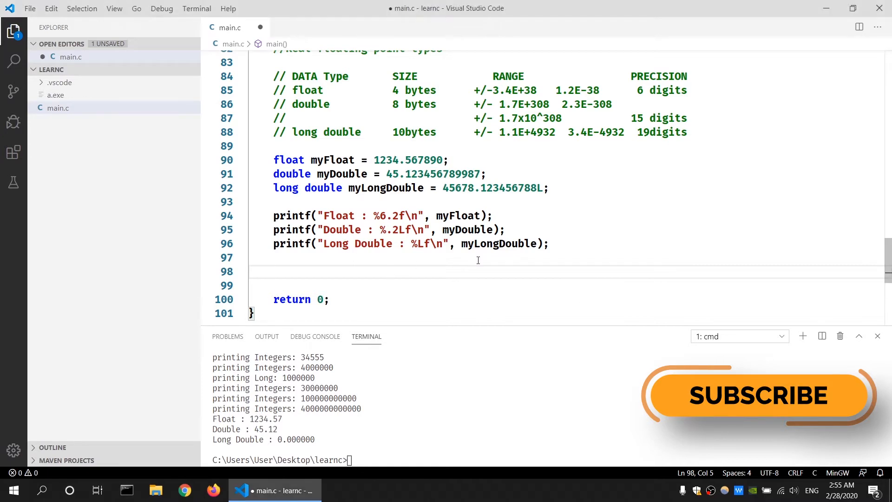
# Step: Type float myNewFloat = 1.23; and insert the uppercase F suffix before the semicolon
pyautogui.write('float')
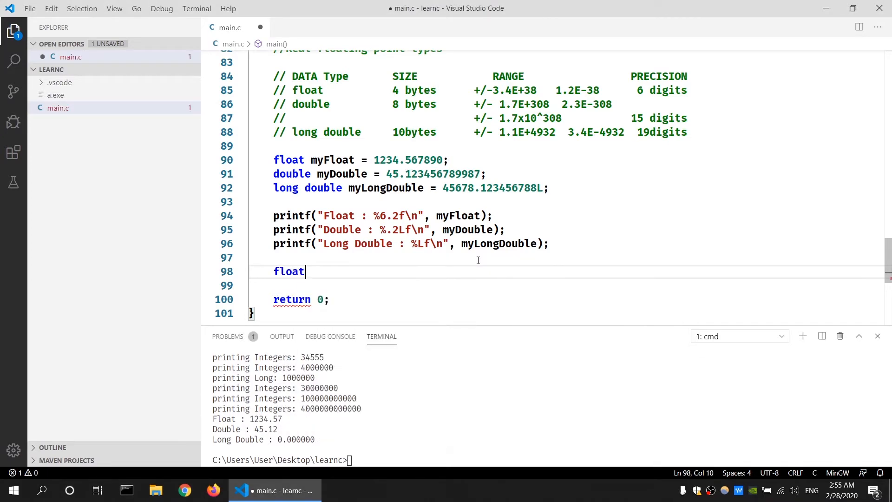
pyautogui.write('mynewF')
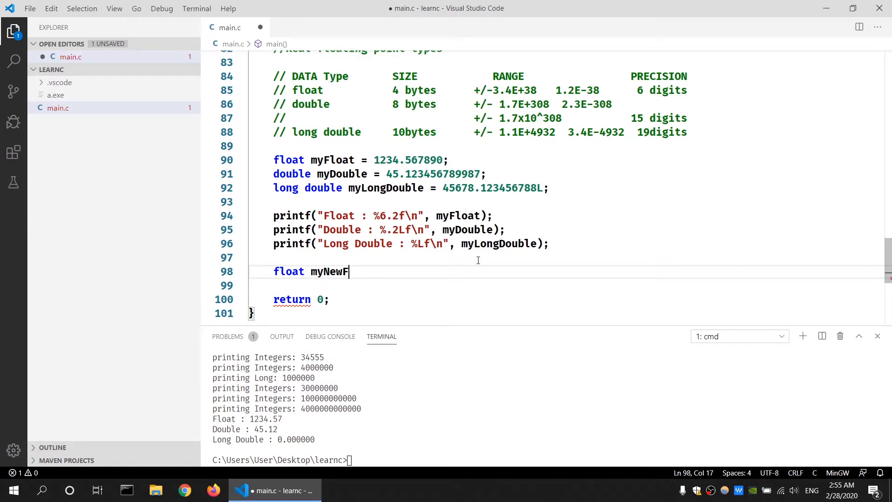
pyautogui.write('loat =')
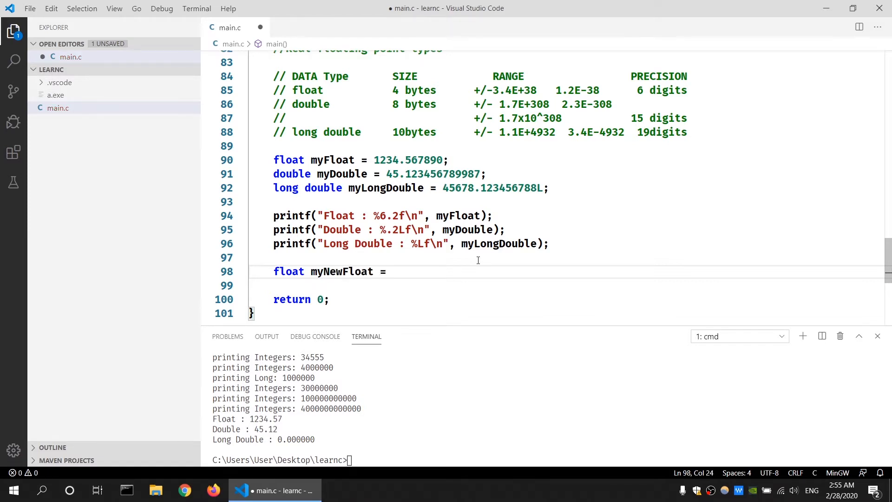
pyautogui.write('1.23;')
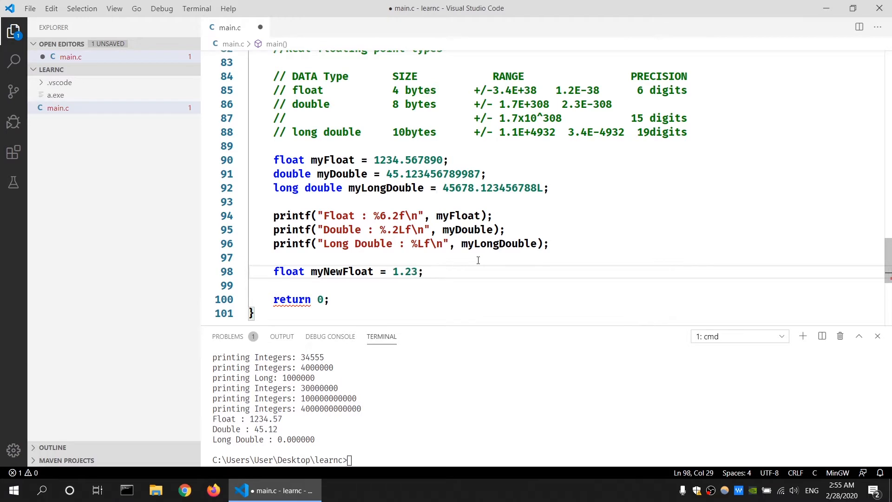
pyautogui.click(422, 271)
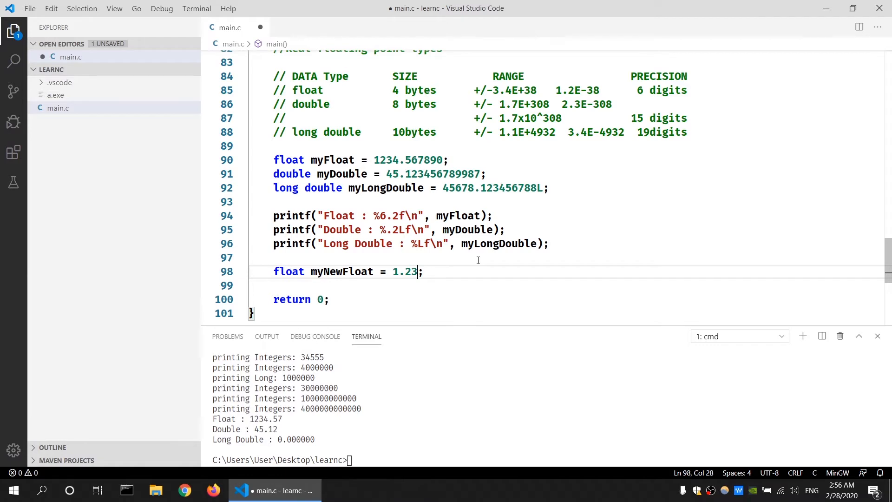
pyautogui.write('f')
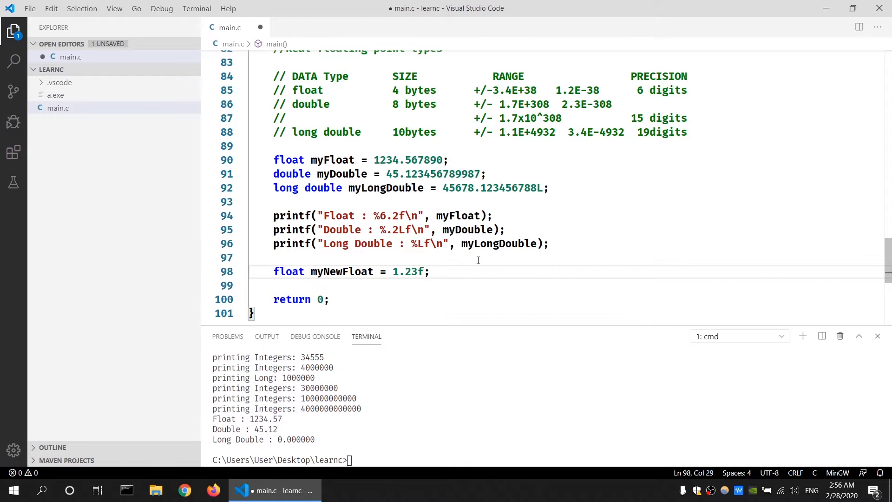
pyautogui.write('F')
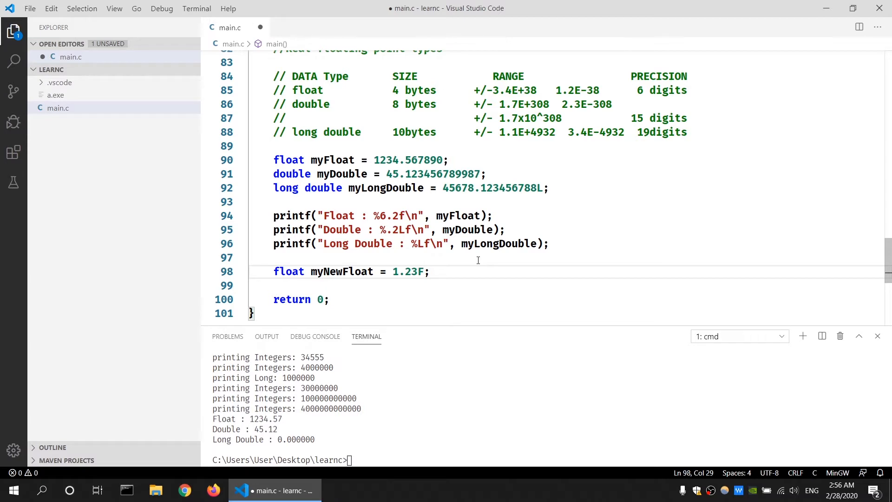
# Step: Declare long double mynewLongDouble = 123.3L; on a new line below the float declaration
pyautogui.press('enter')
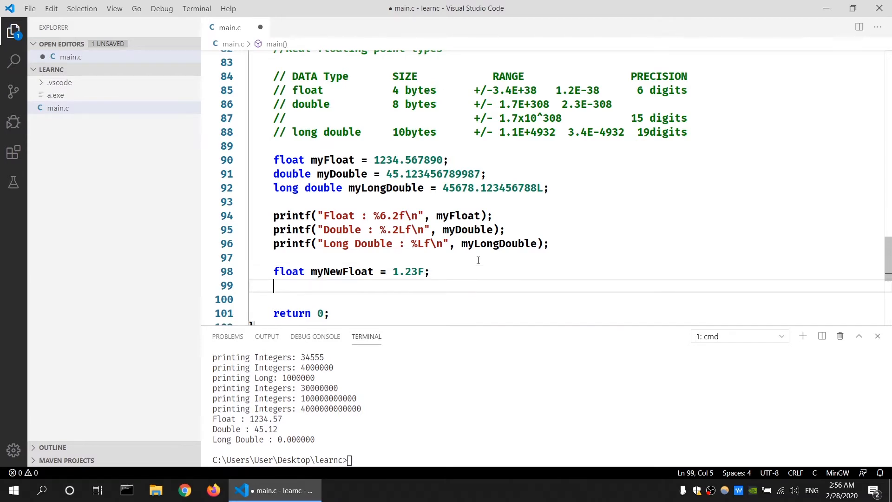
pyautogui.write('dou')
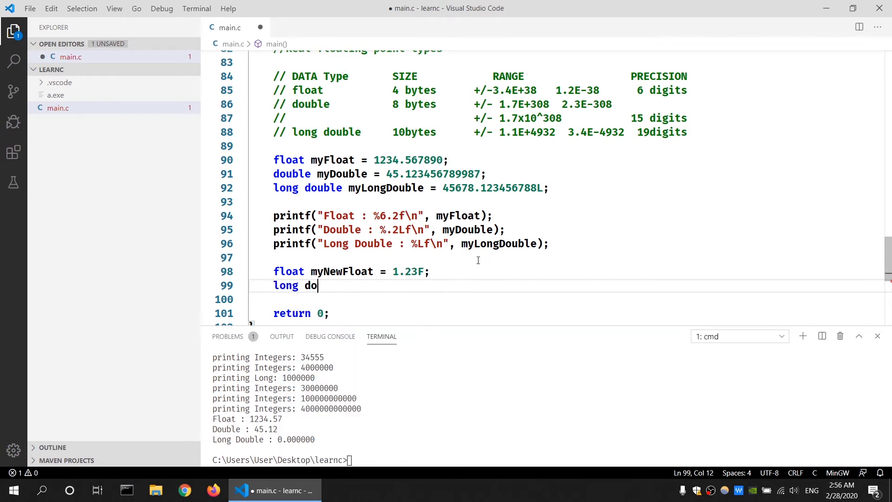
pyautogui.write('uble')
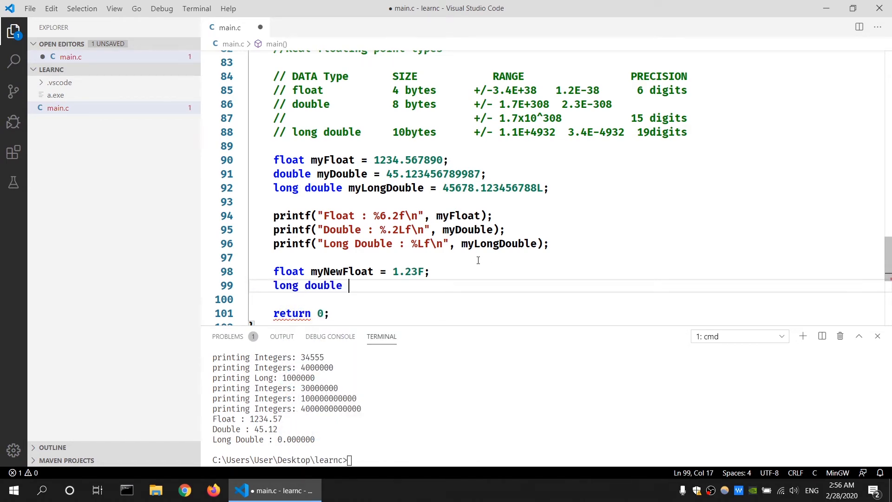
pyautogui.write('mynewL')
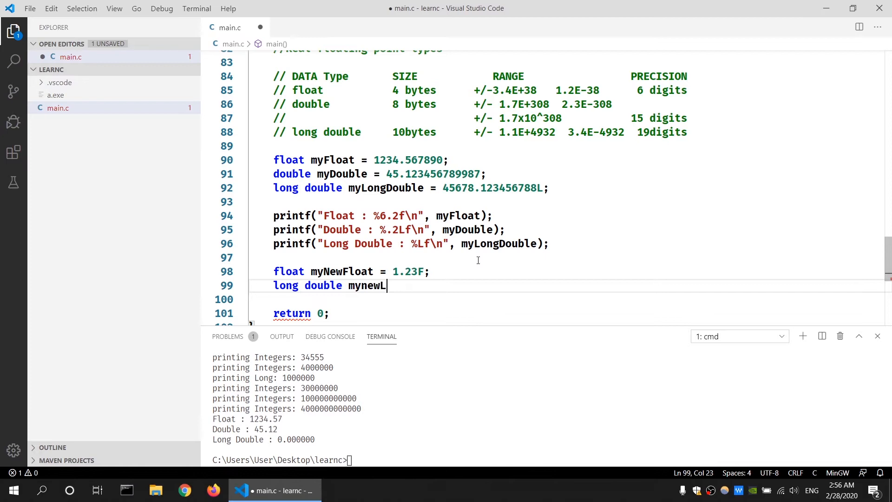
pyautogui.write('ongD')
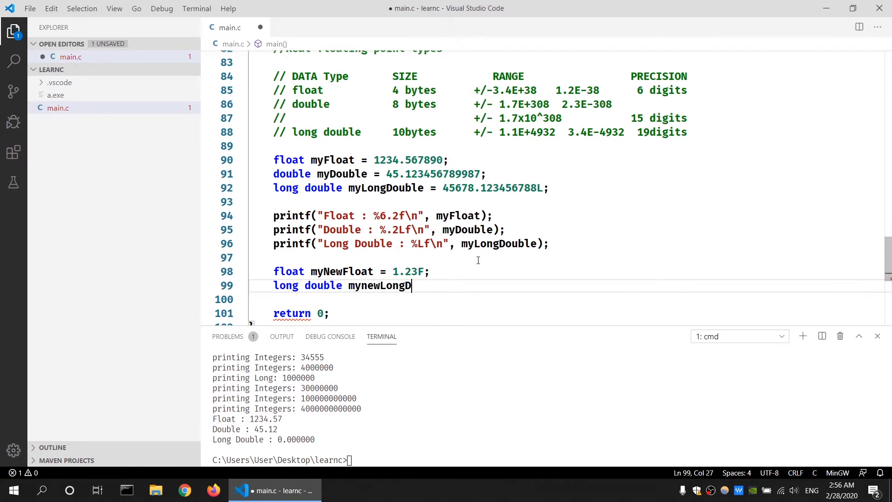
pyautogui.write('ou')
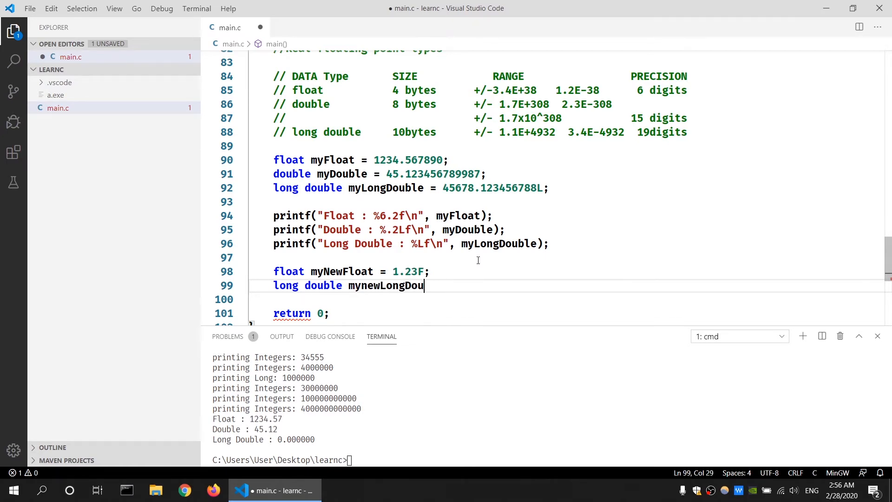
pyautogui.write('ble =')
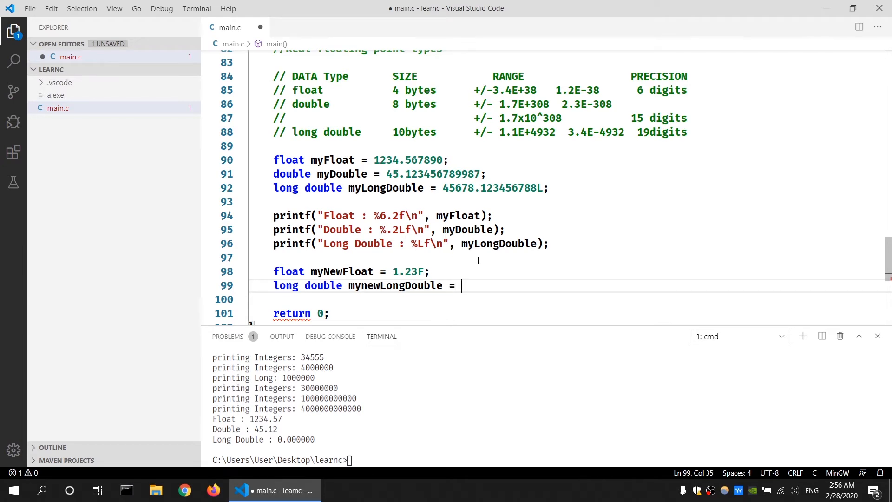
pyautogui.write('12')
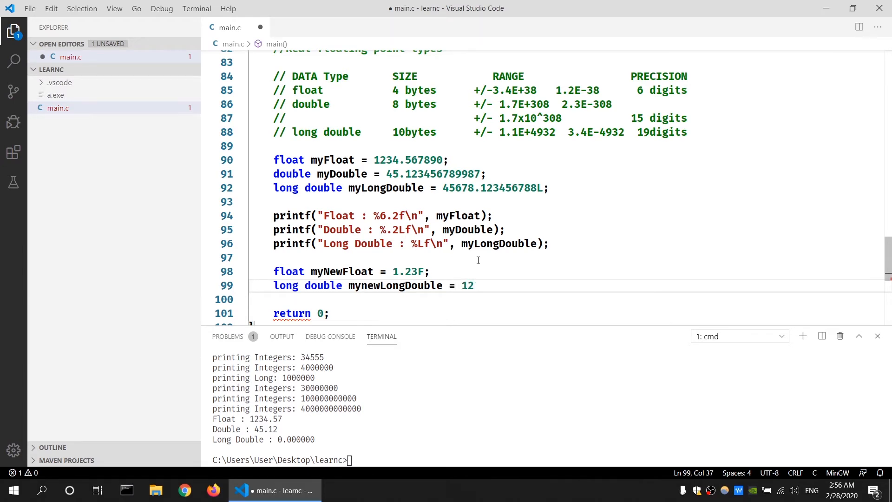
pyautogui.write('3.3L;')
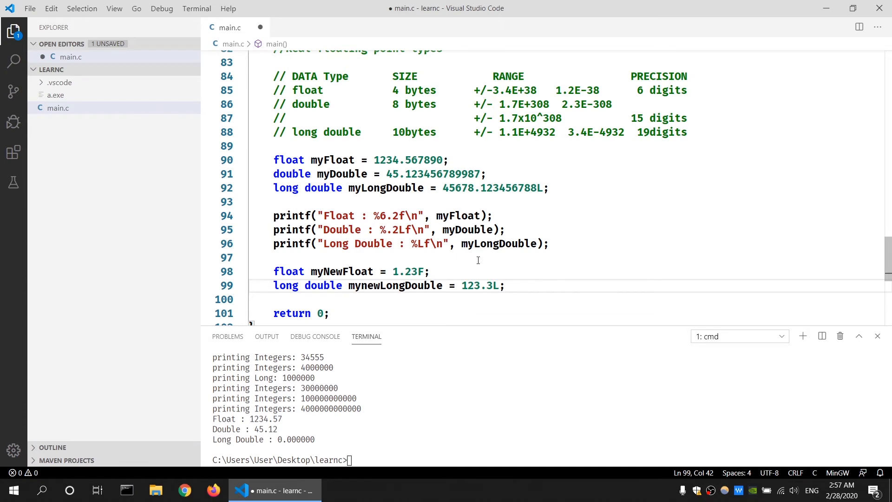
pyautogui.click(504, 285)
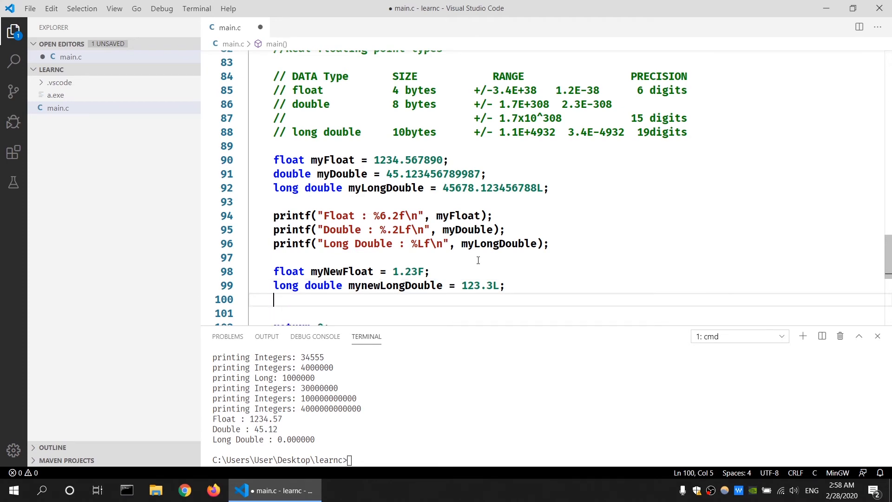
# Step: Type float myNextFloat = mynewLongDouble on line 100 and begin a // comment
pyautogui.write('float')
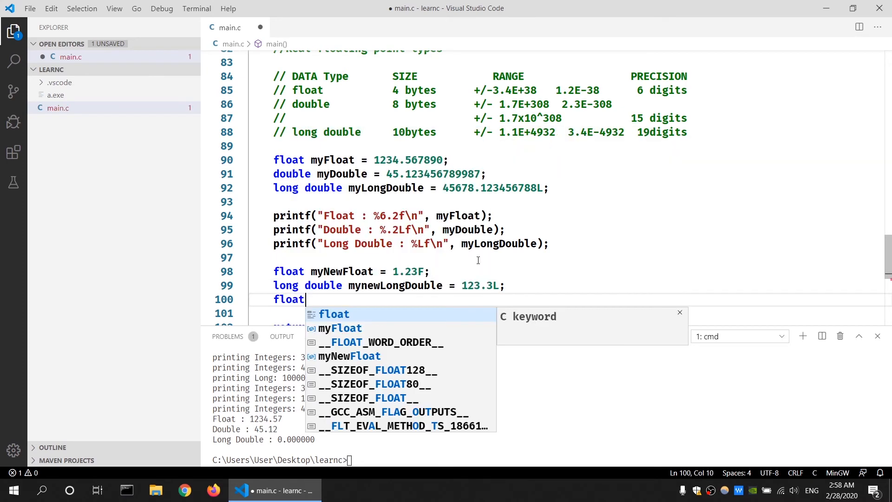
pyautogui.write('myf')
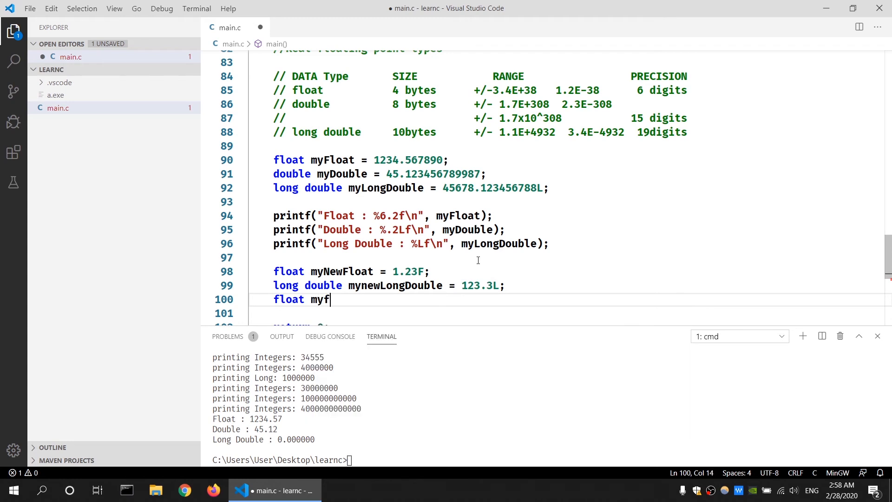
pyautogui.write('extFloat')
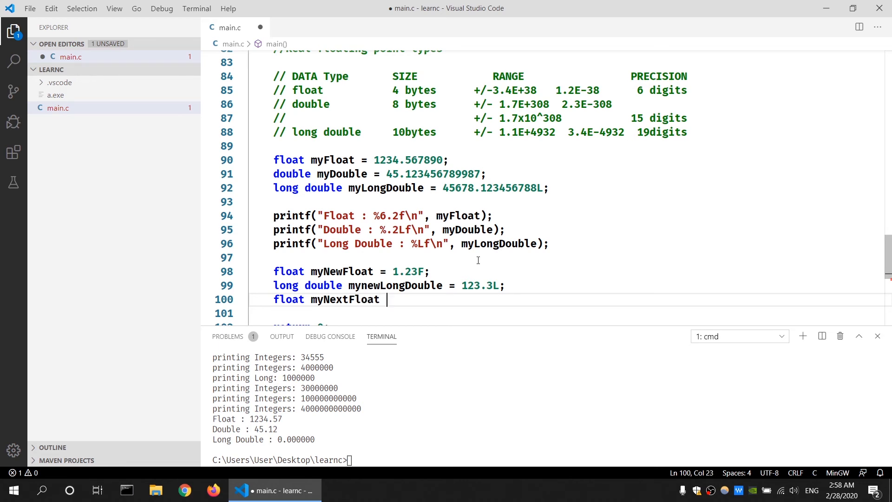
pyautogui.write('= mynewLongDouble;')
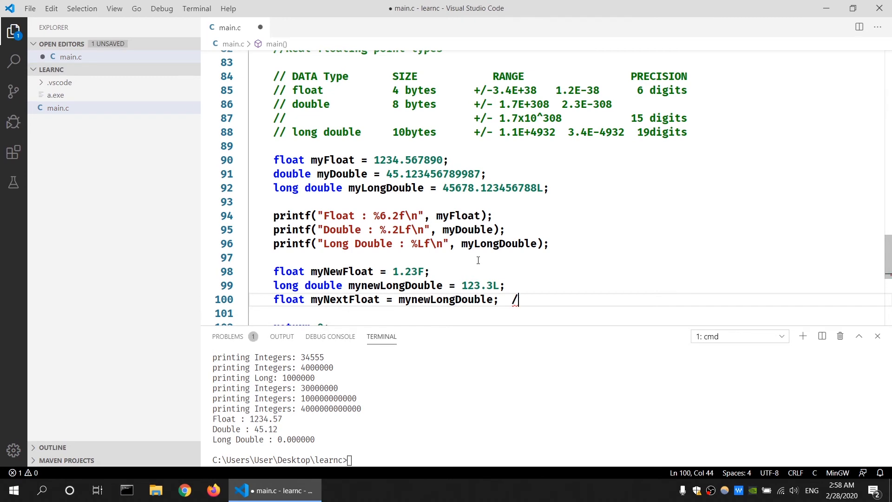
pyautogui.write('/')
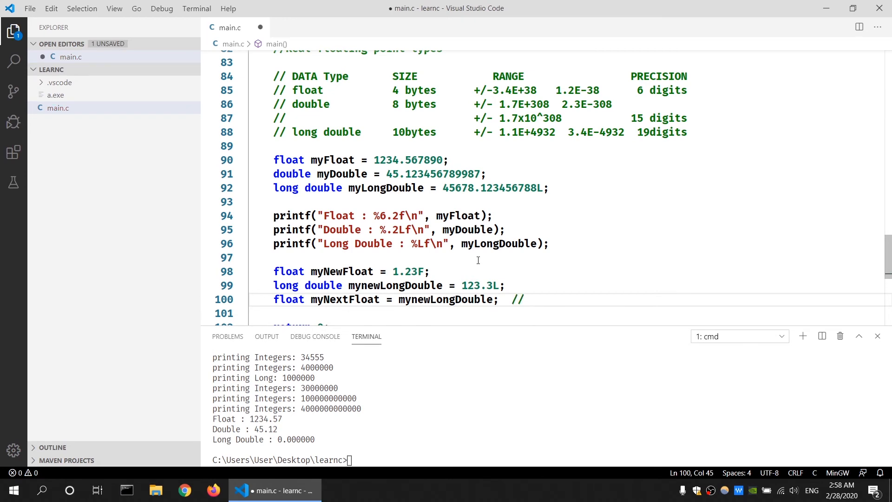
pyautogui.click(524, 299)
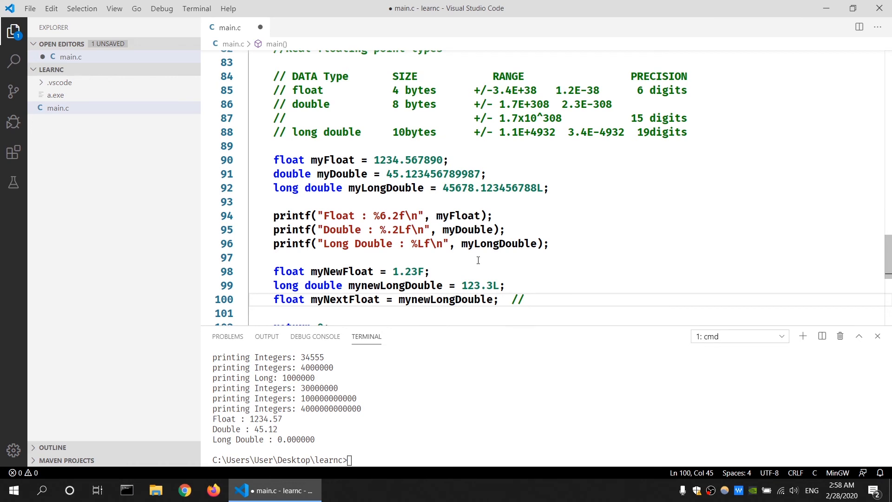
pyautogui.click(524, 299)
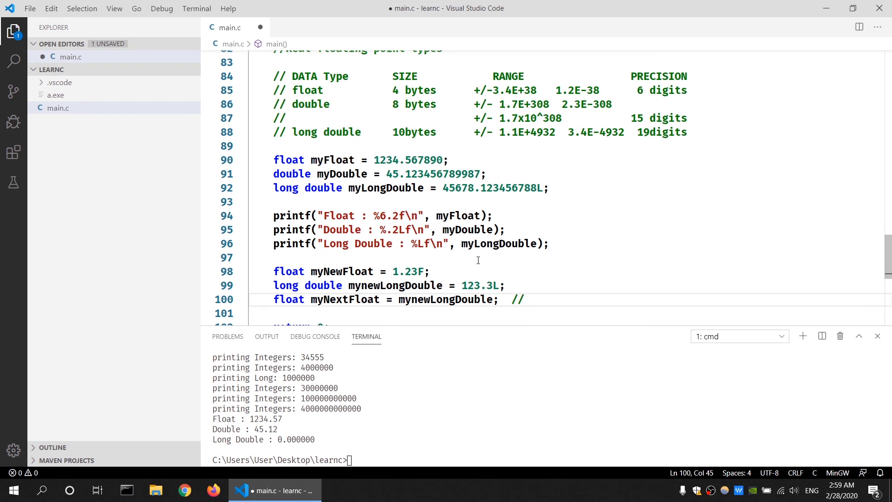
pyautogui.click(524, 299)
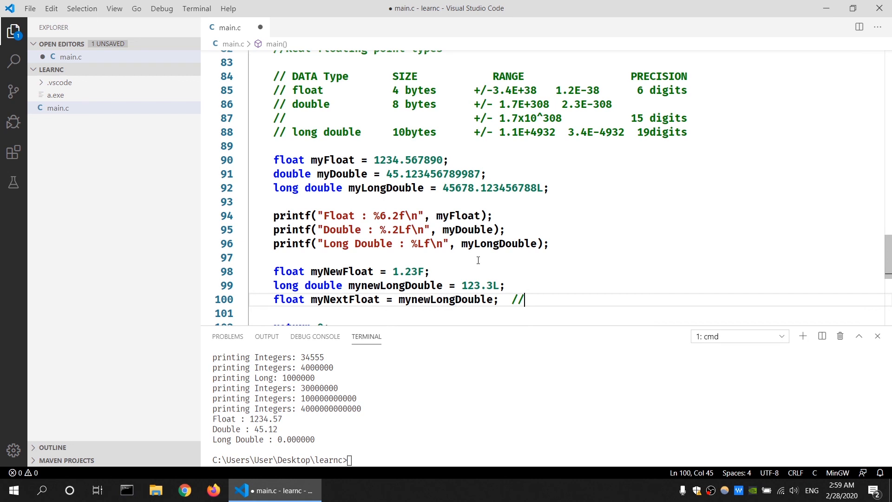